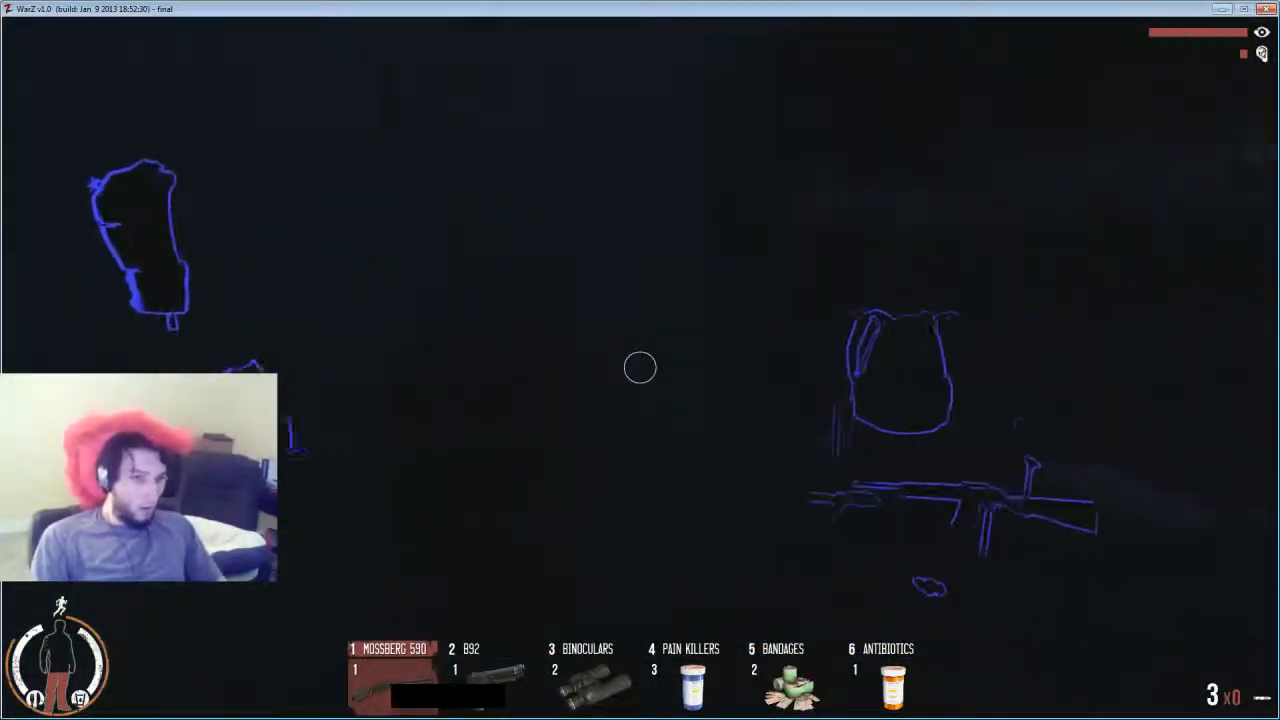
# Loot the M16 rifle from the ground beside the body
pyautogui.press('4')
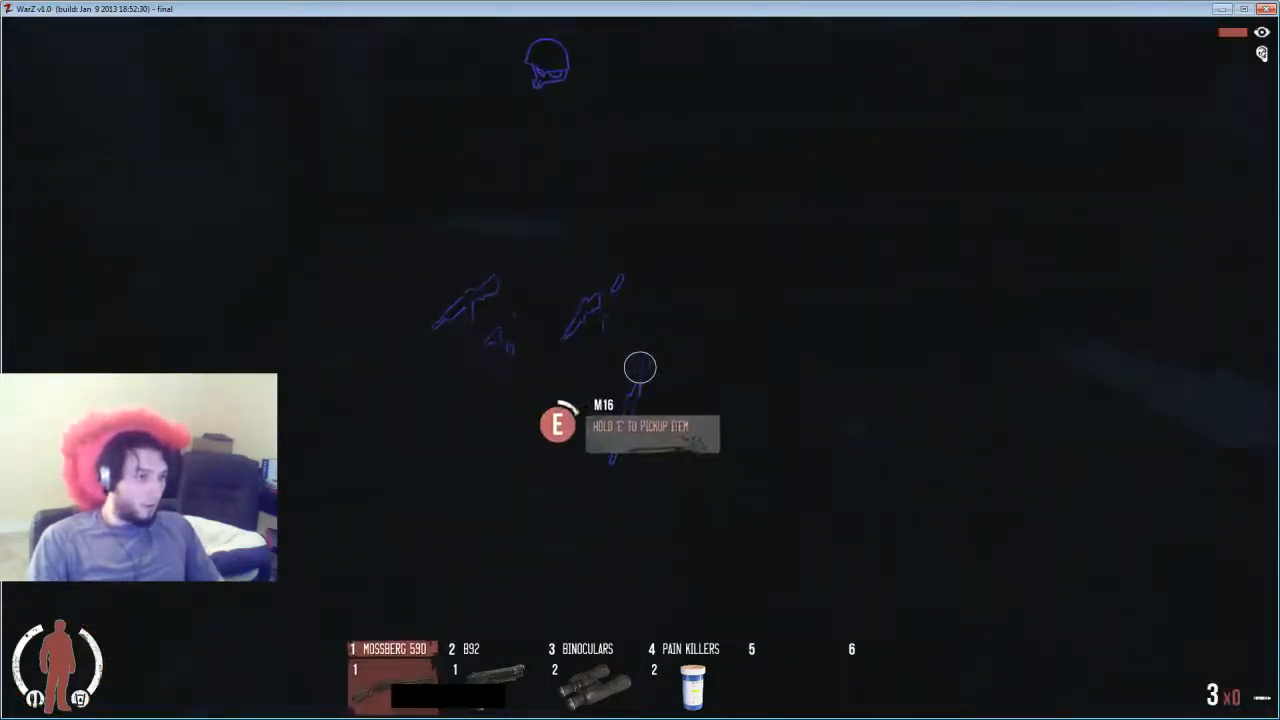
pyautogui.press('e')
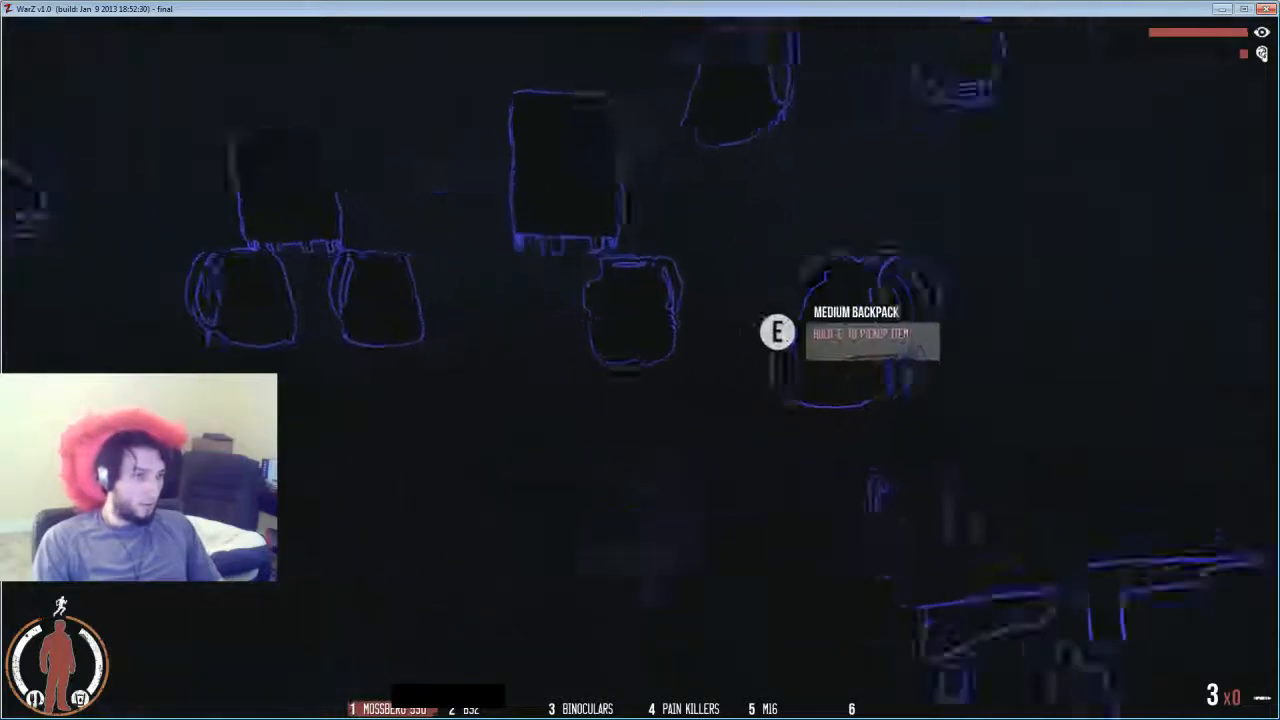
# Swap the worn small backpack for the looted 24-slot backpack in the inventory
pyautogui.press('i')
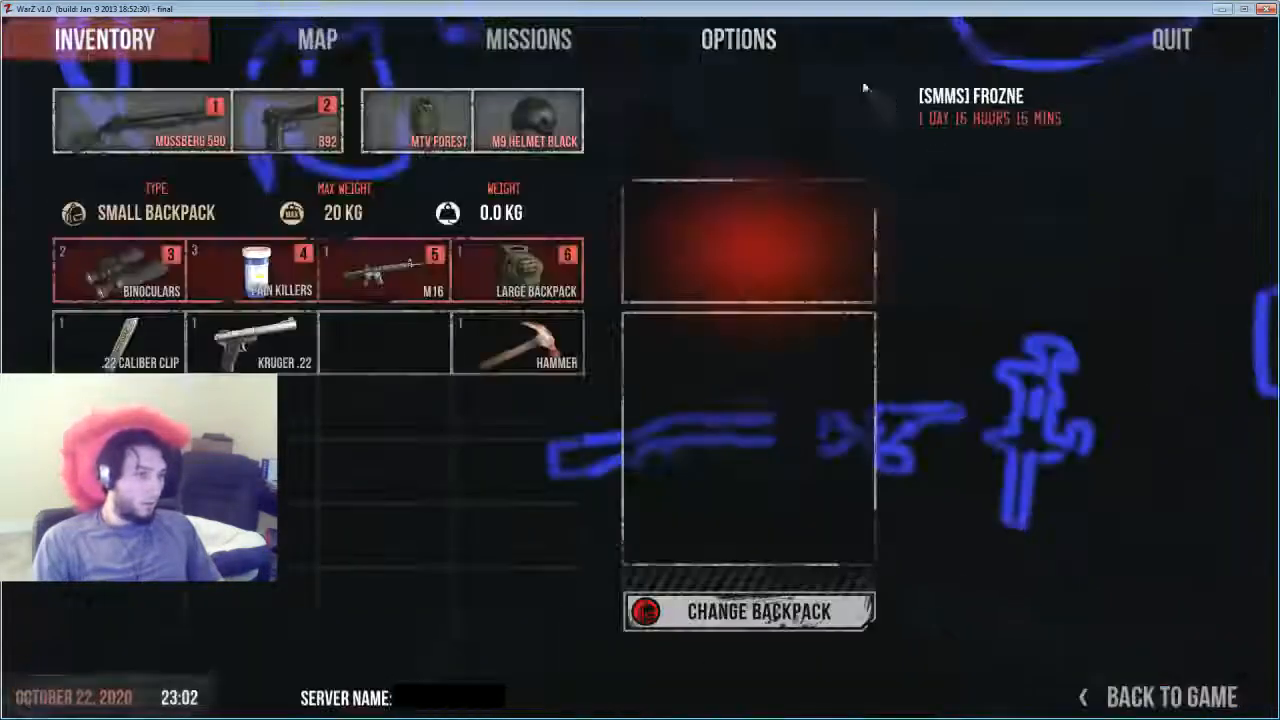
pyautogui.click(748, 612)
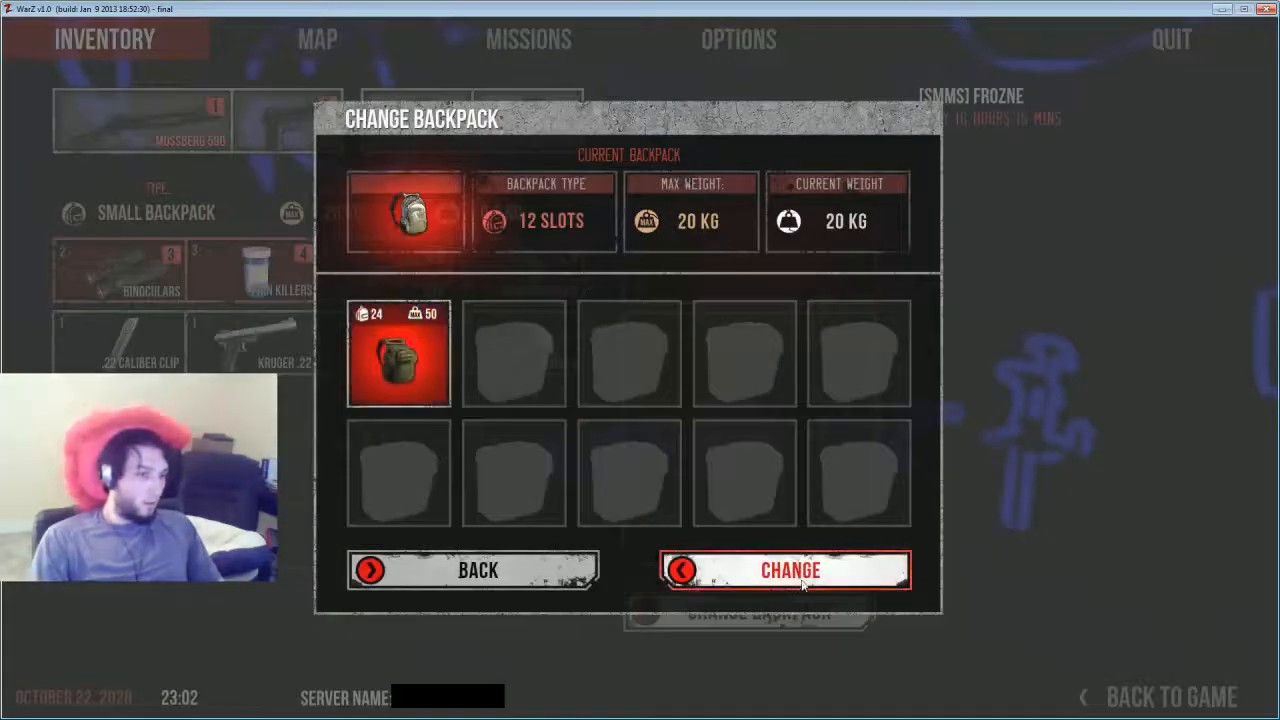
pyautogui.click(790, 570)
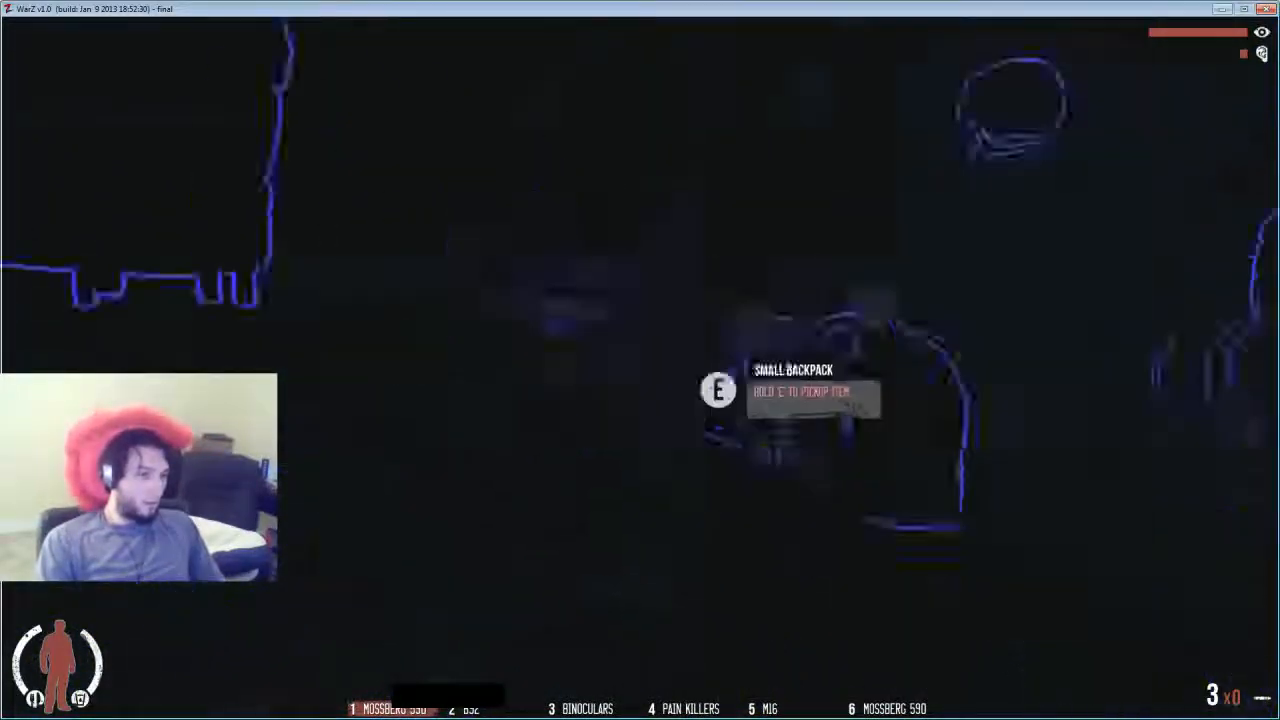
# Pick the discarded small backpack back up
pyautogui.press('e')
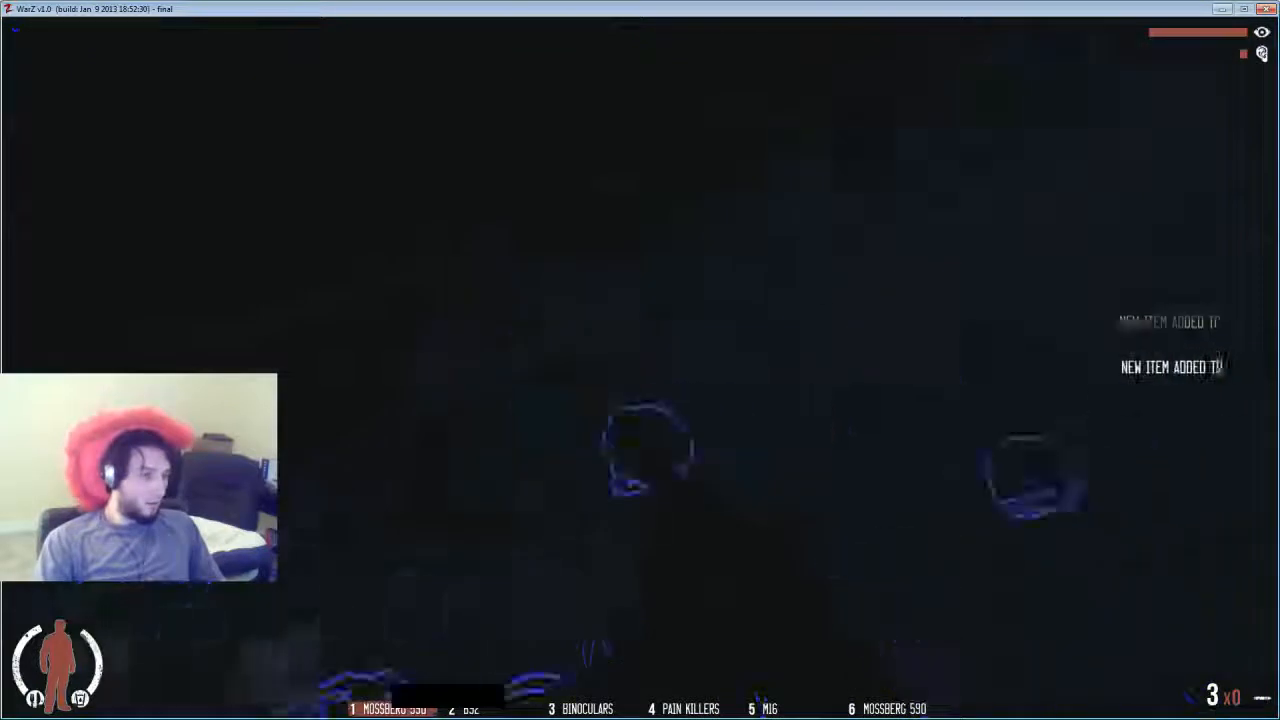